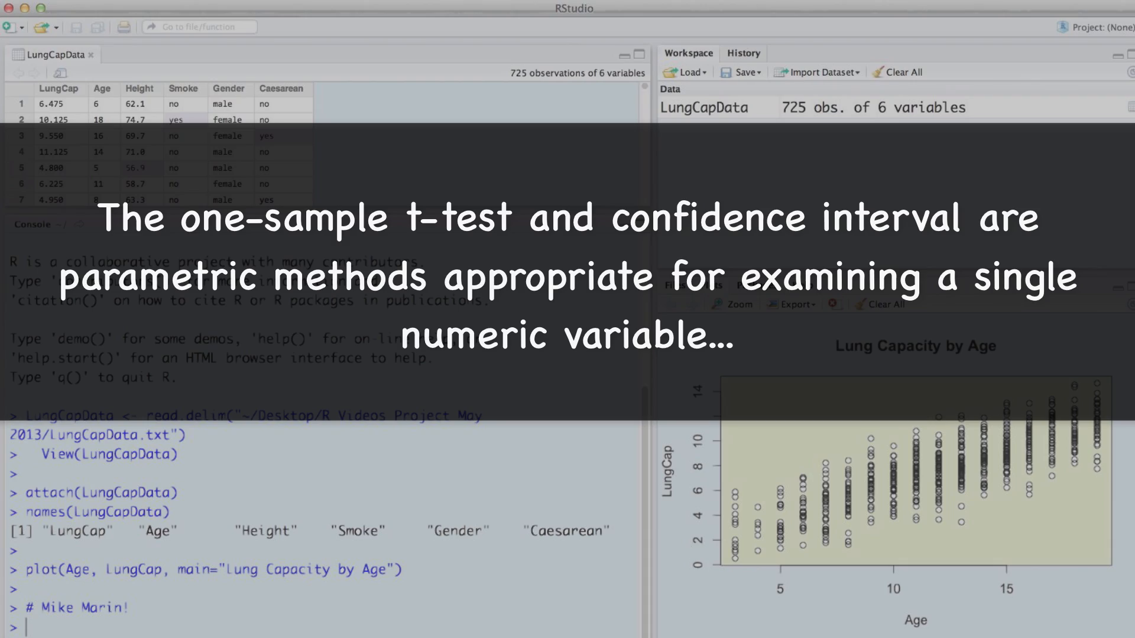
Run class(LungCap) to confirm it returns "numeric"
type("class(LungCap)")
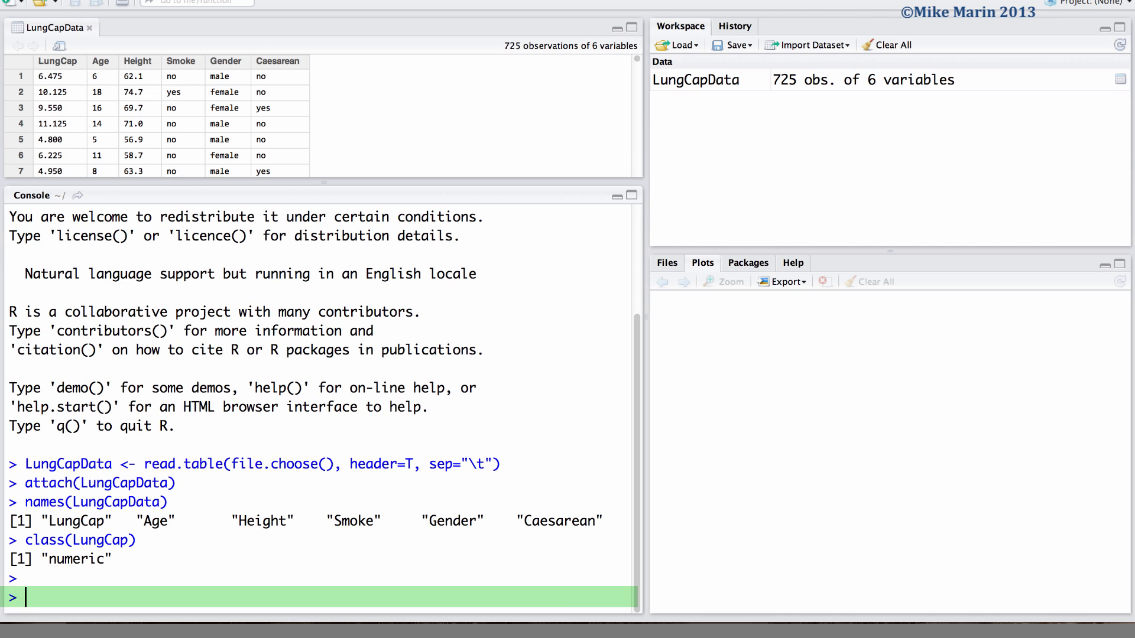
Bring up the t.test help page via help(t.test) and ?t.test, then begin a boxplot command
type("help(t")
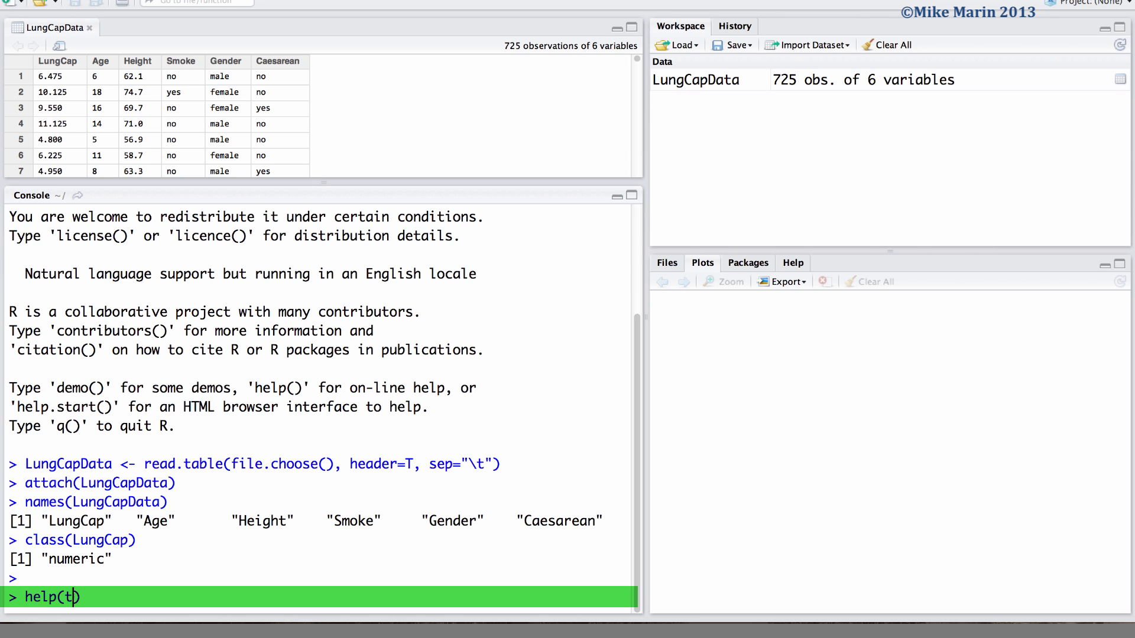
type(".test")
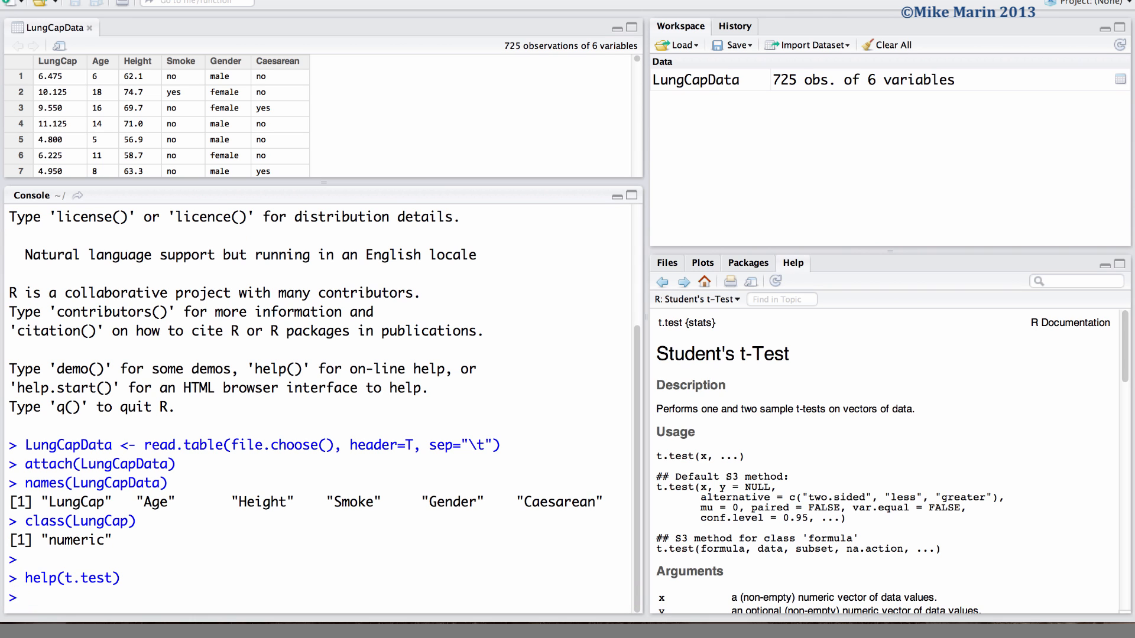
type("?t.test")
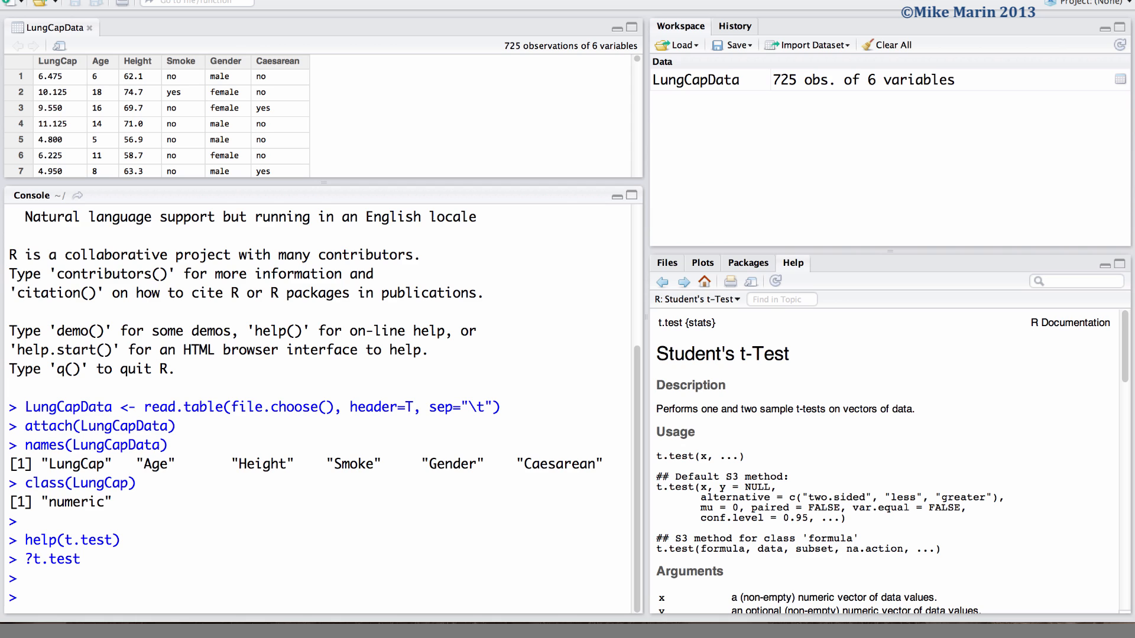
type("boxplot")
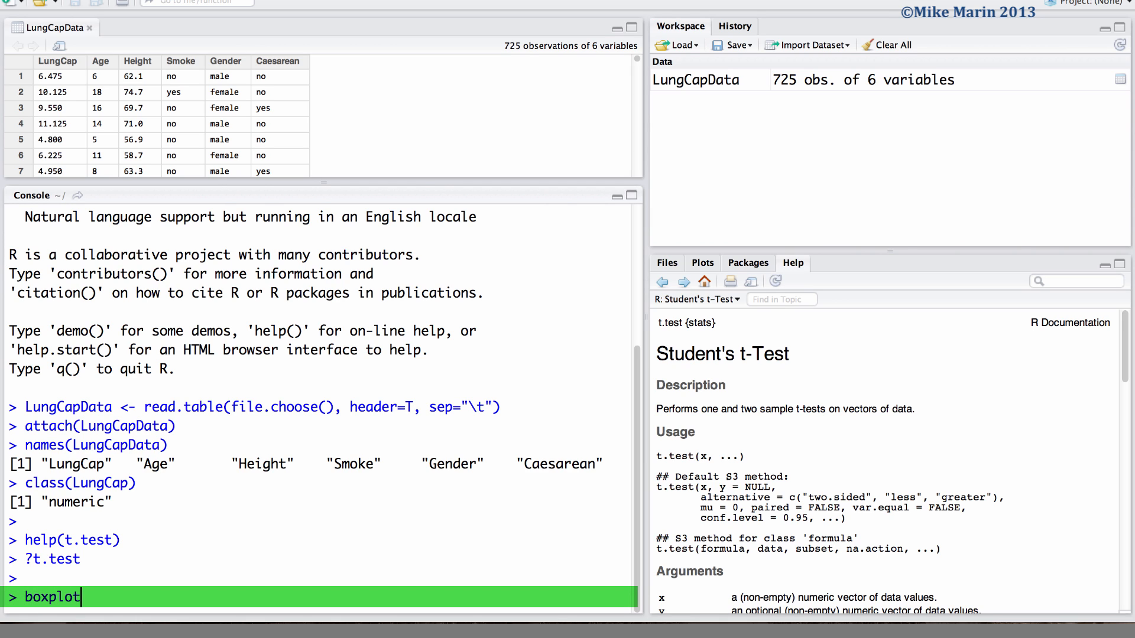
Draw boxplot(LungCap) and comment "# Ho: mu < 8" and "# one-sided 95% confidence interval for mu"
type("(LungCap")
type("#")
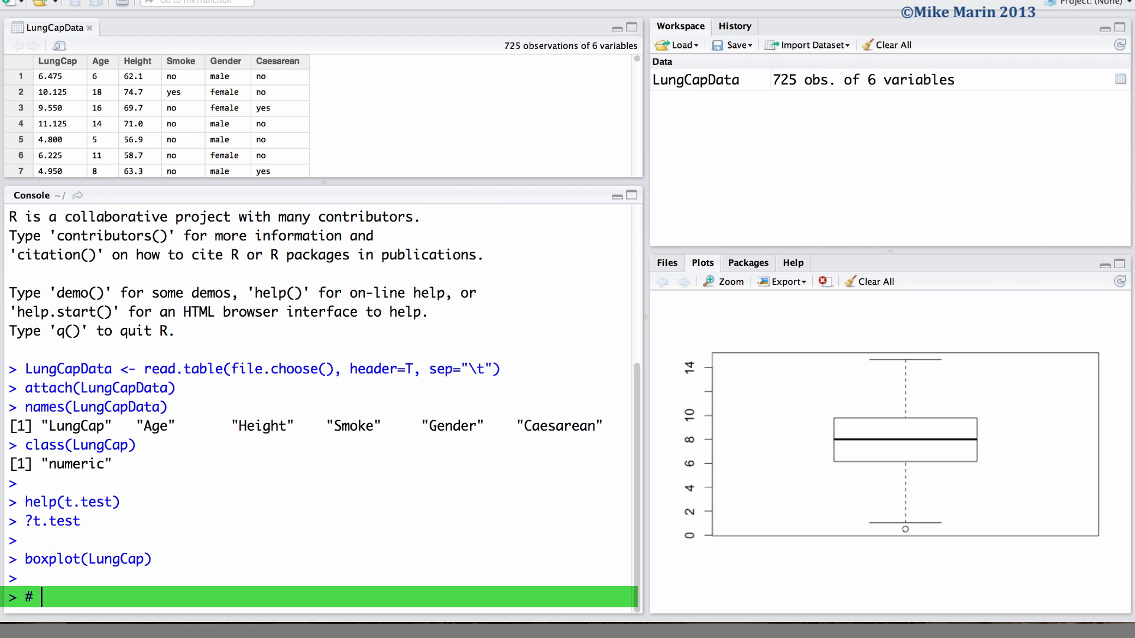
type("Ho:")
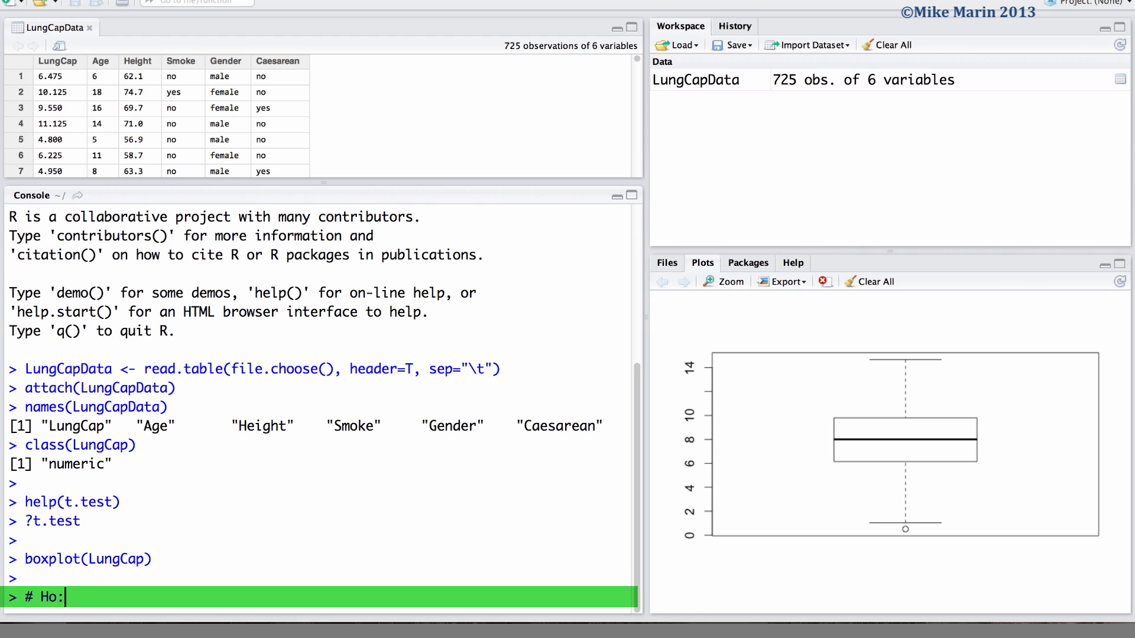
type("mu <")
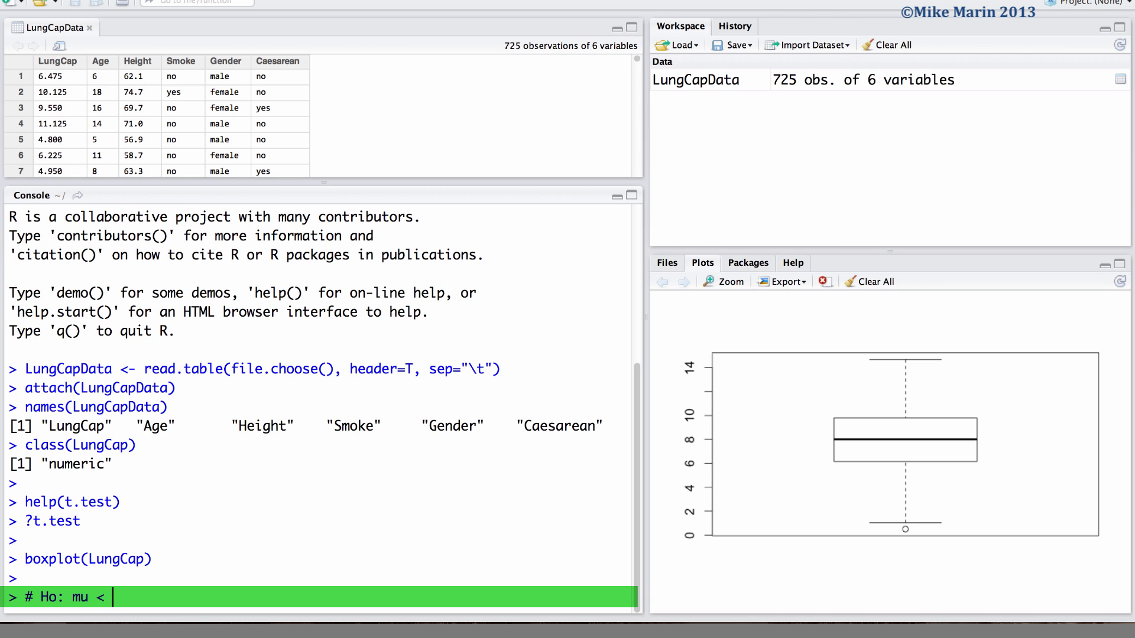
type("8")
type("# one")
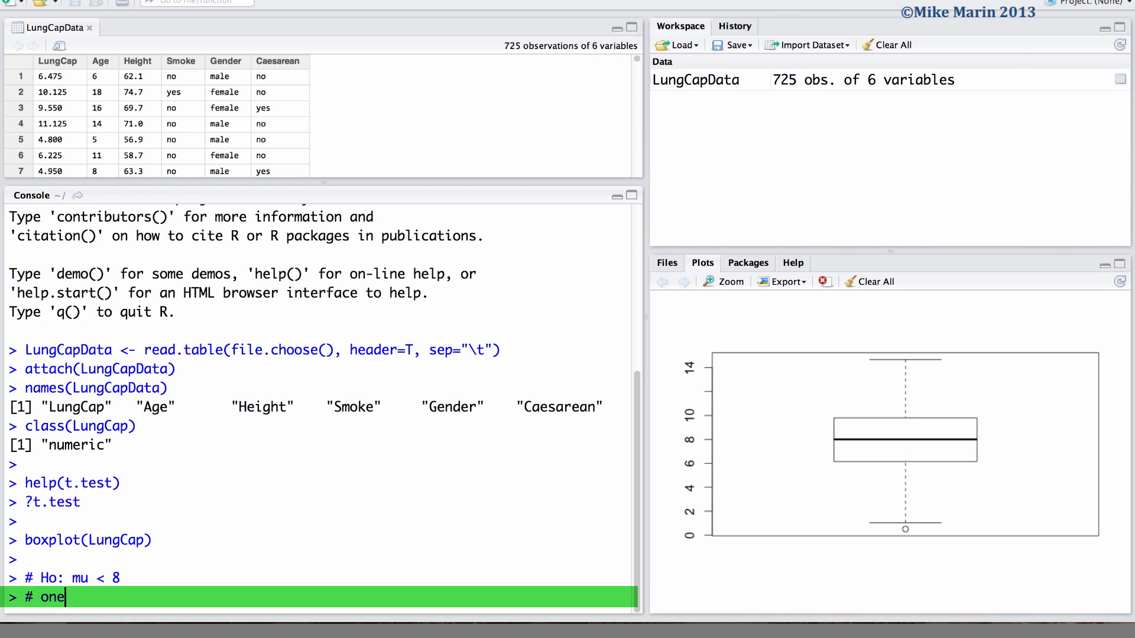
type("-sided")
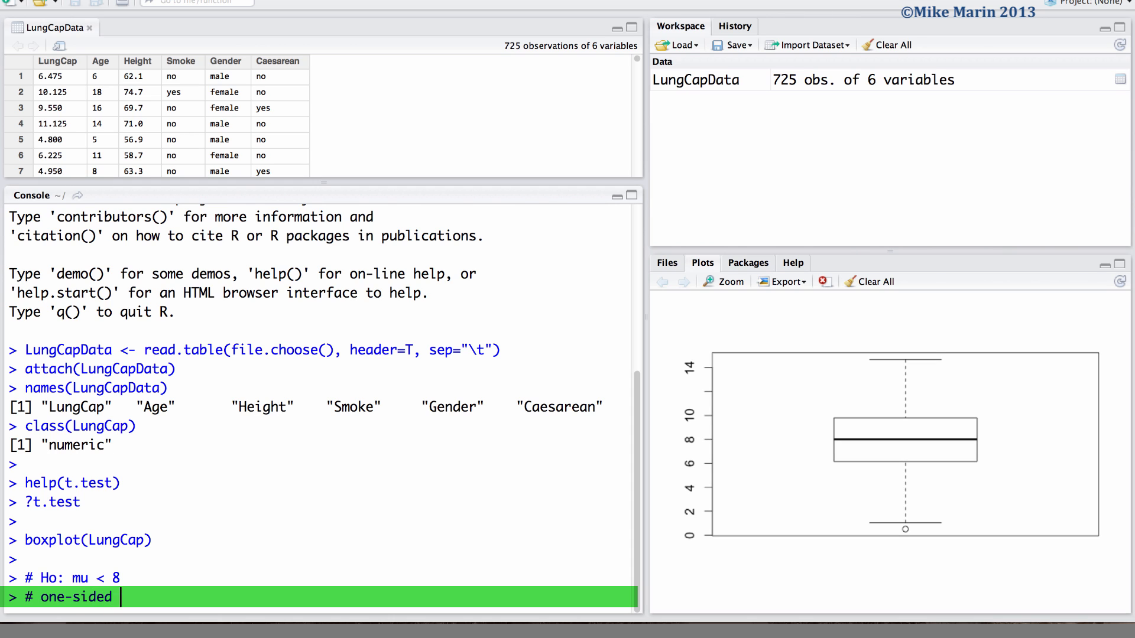
type("95% confidence interval for mu")
type("t.test")
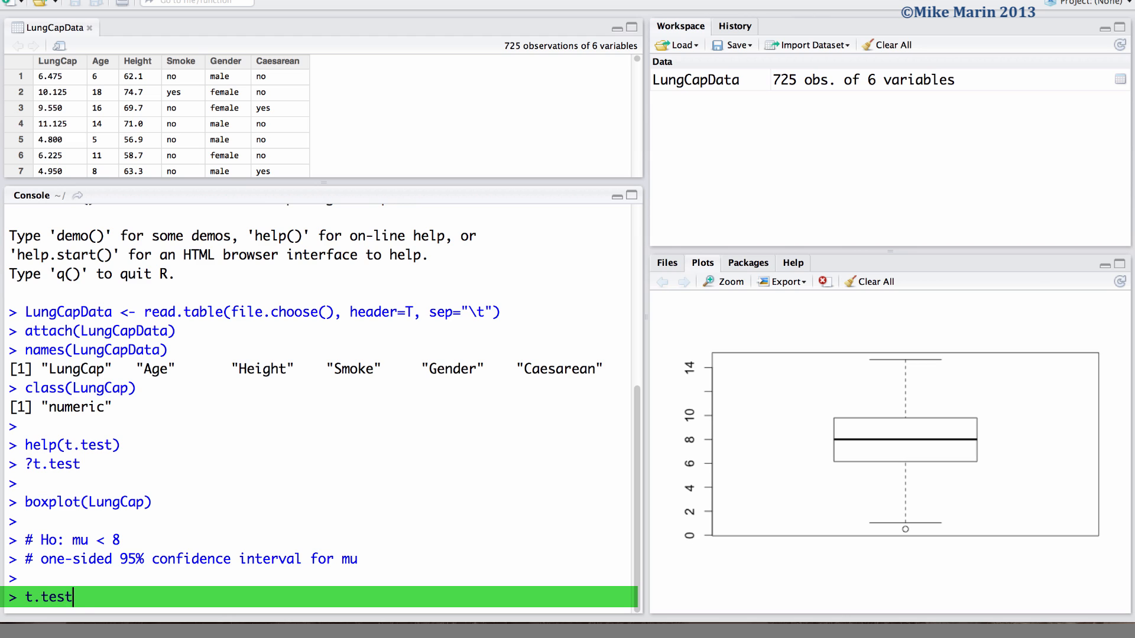
Run t.test(LungCap, mu=8, alternative="less", conf.level=0.95), giving p-value 0.08336
type("()")
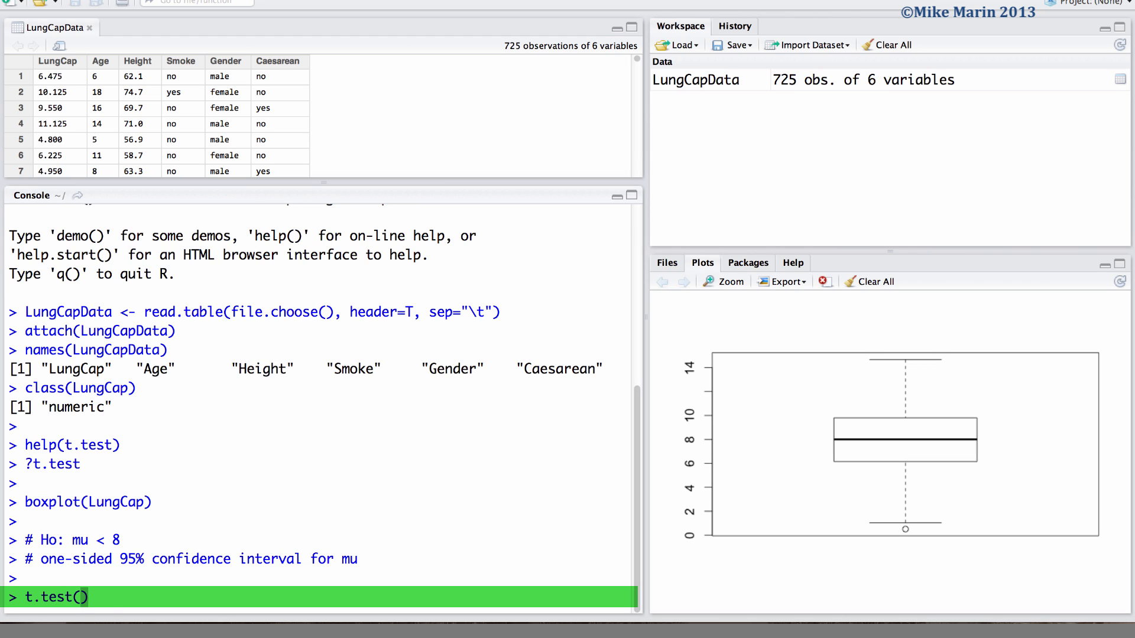
type("LungCap")
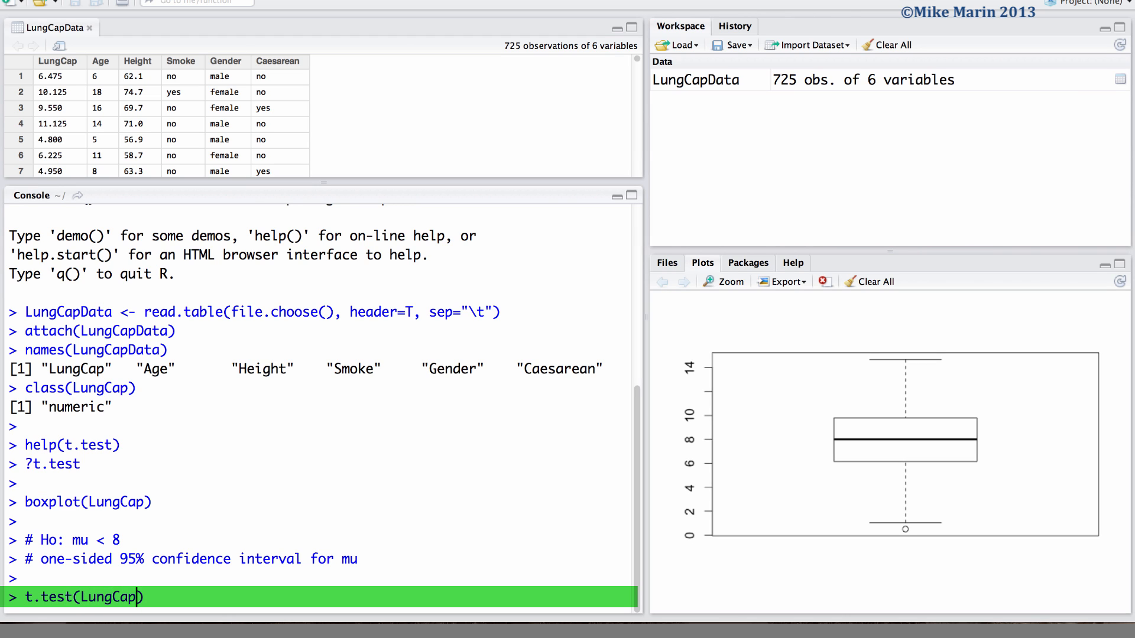
type("\", \"")
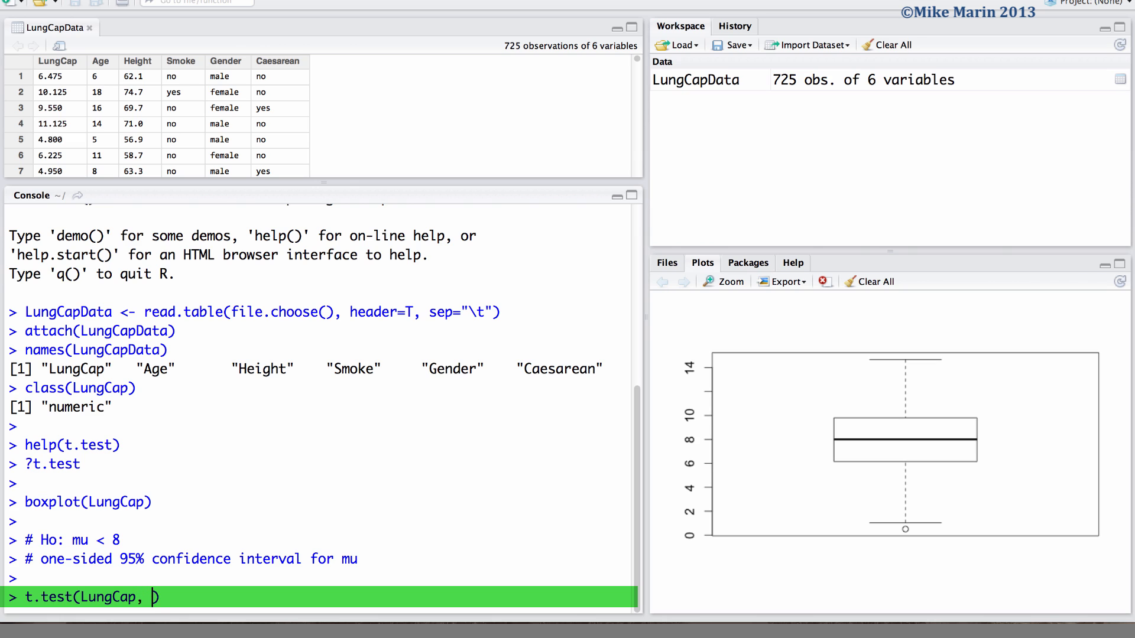
type("mu")
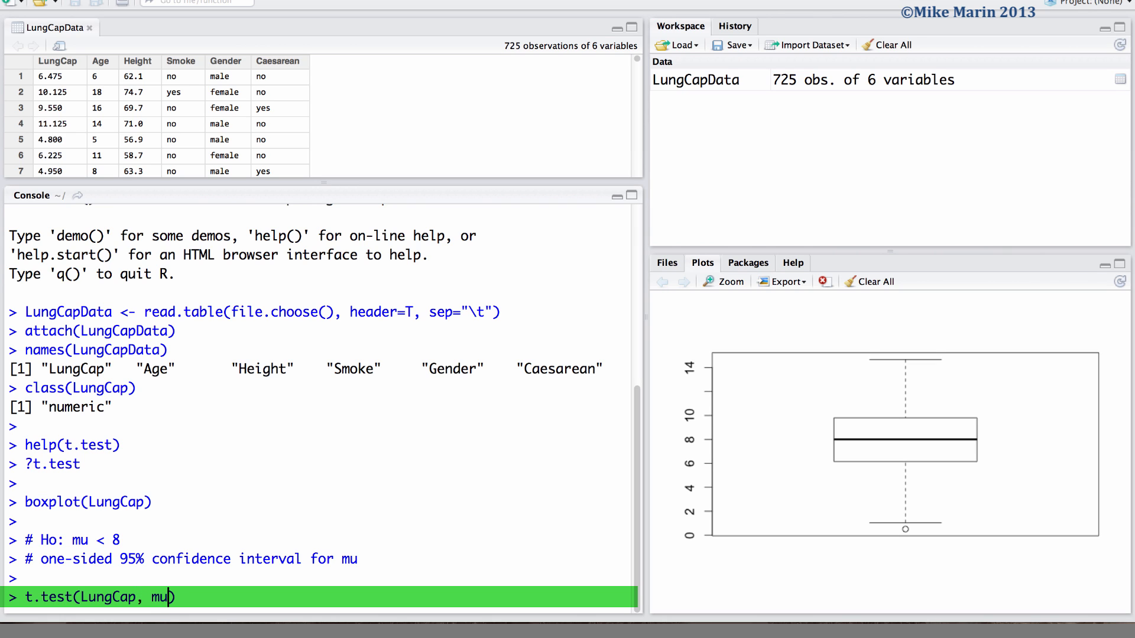
type("=8")
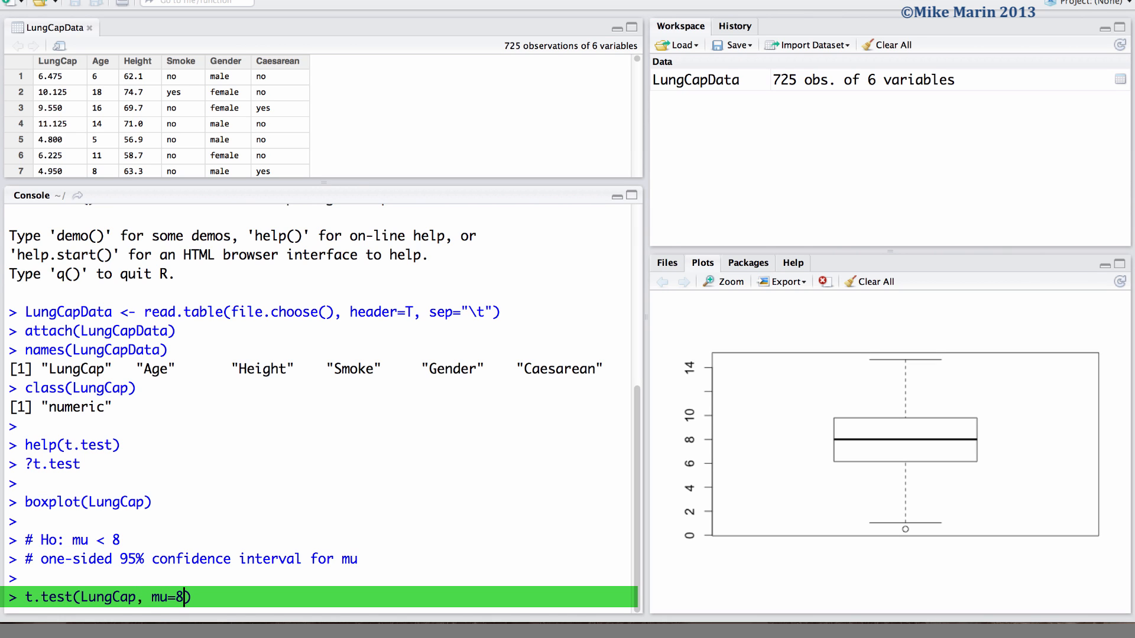
type(", alternative=\"")
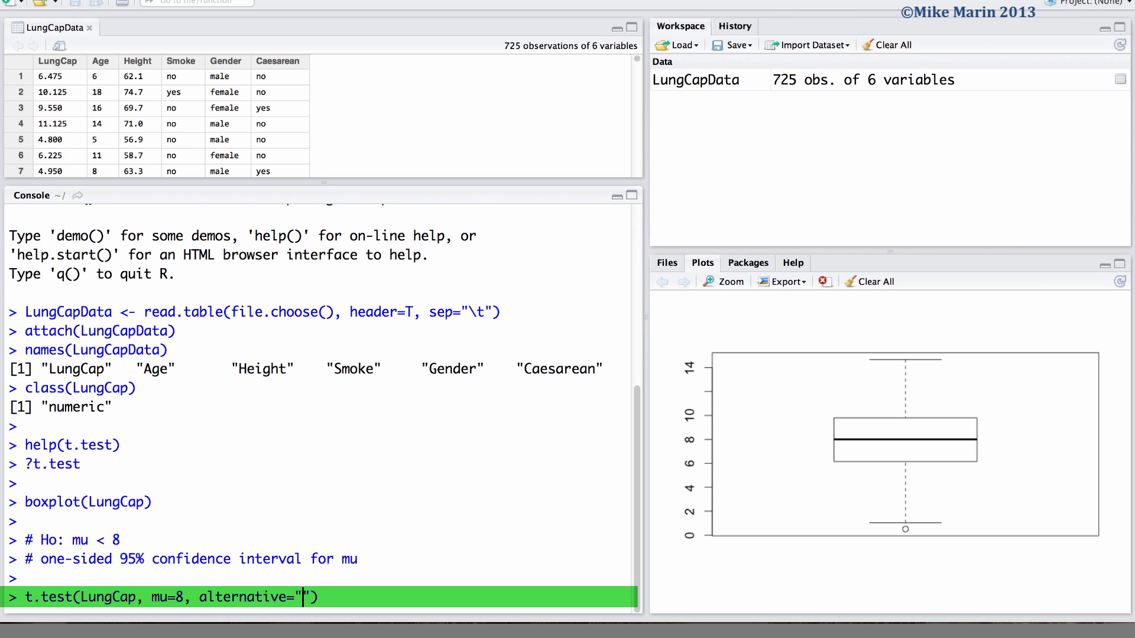
type("less")
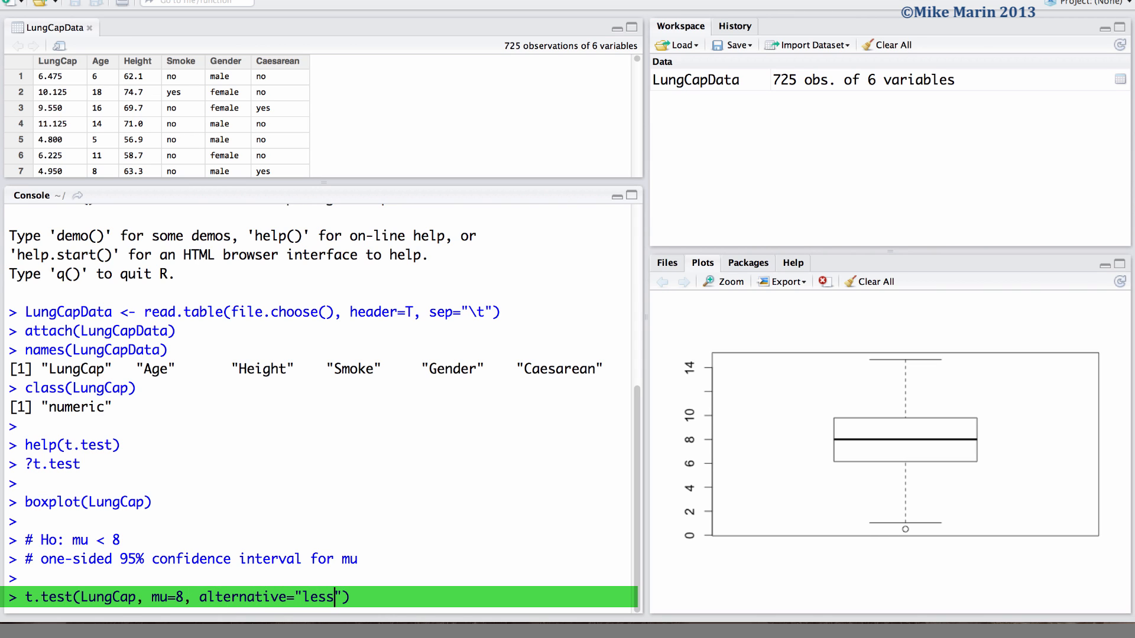
type(", conf.")
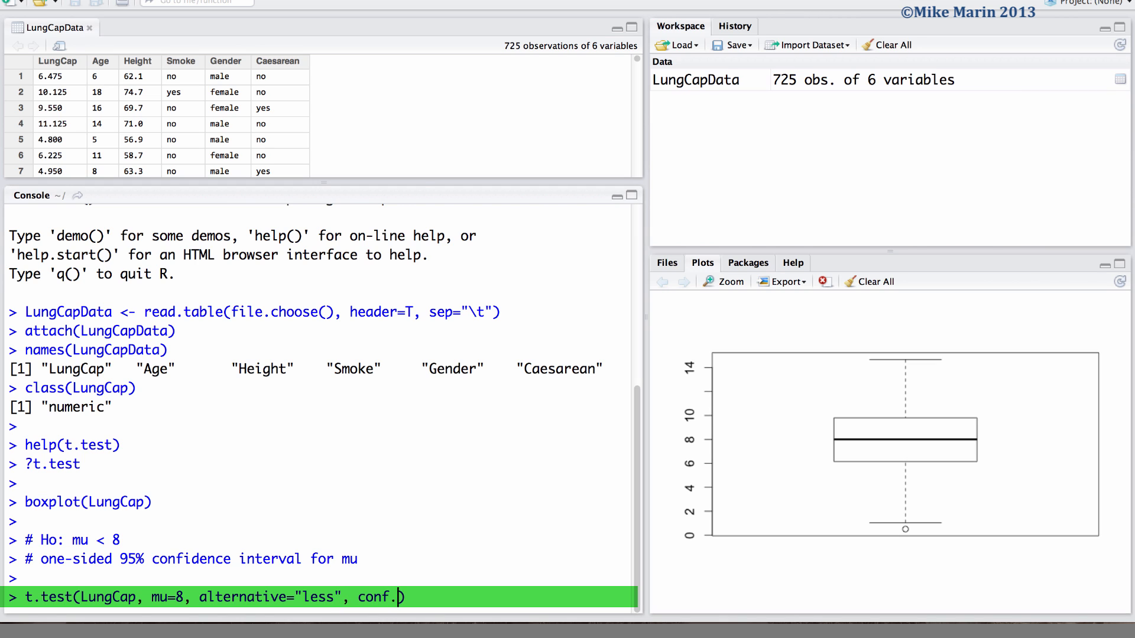
type("level)")
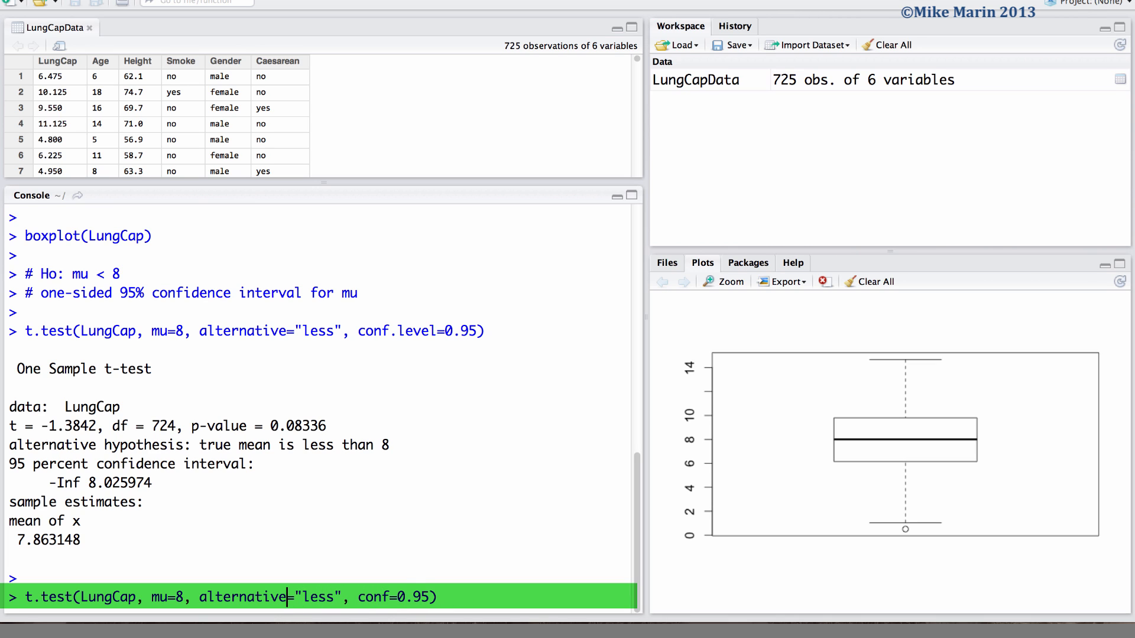
Rerun the one-sided test as t.test(LungCap, mu=8, alt="less", conf=0.95) with a "# two-sided" comment
key("Backspace")
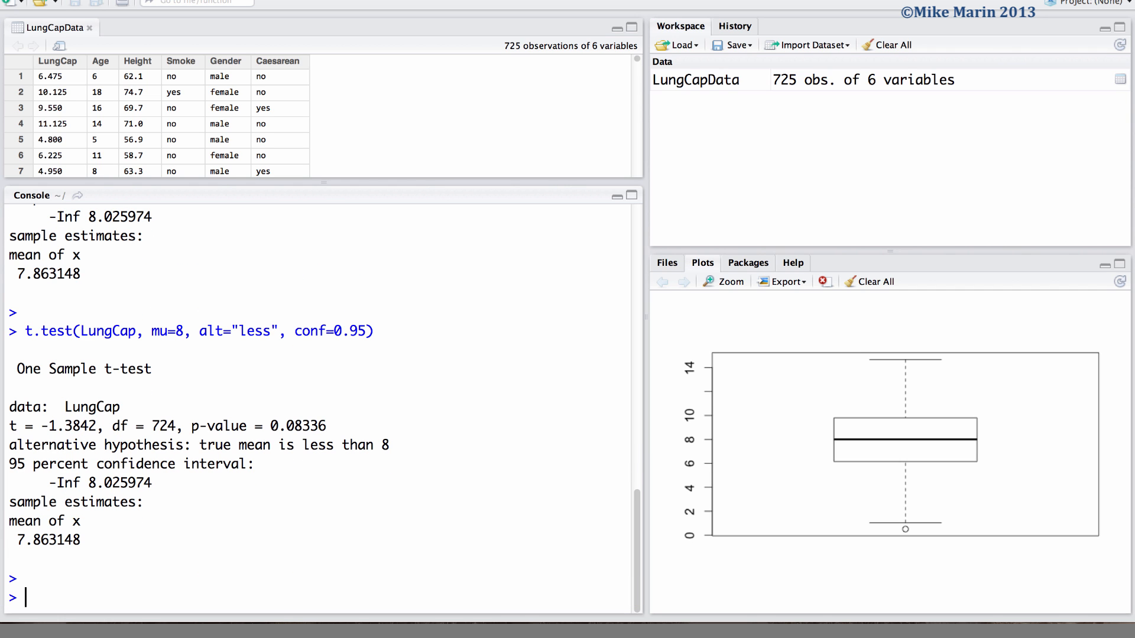
type("# two")
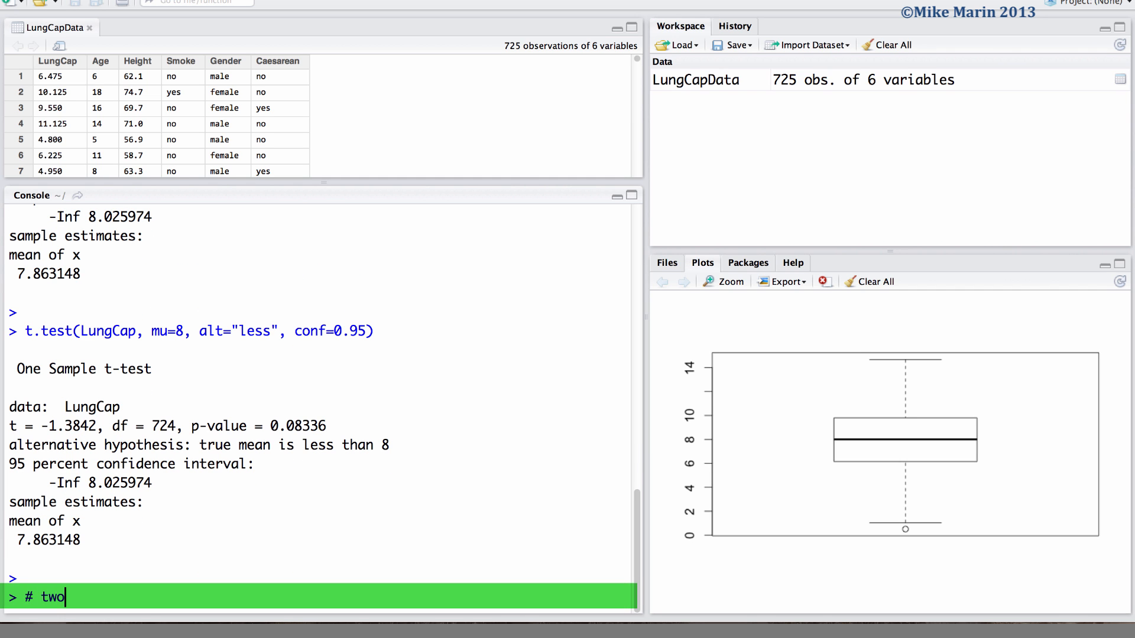
type("-sided")
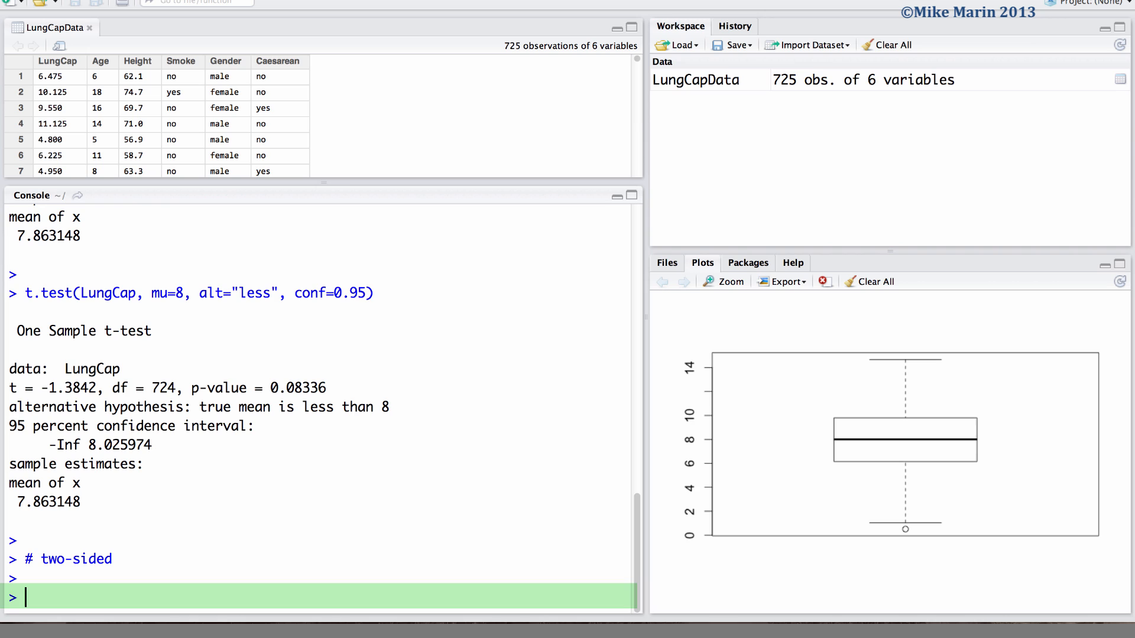
type("t.test(LungCap, mu=8, alt=\"less\", conf=0.95)")
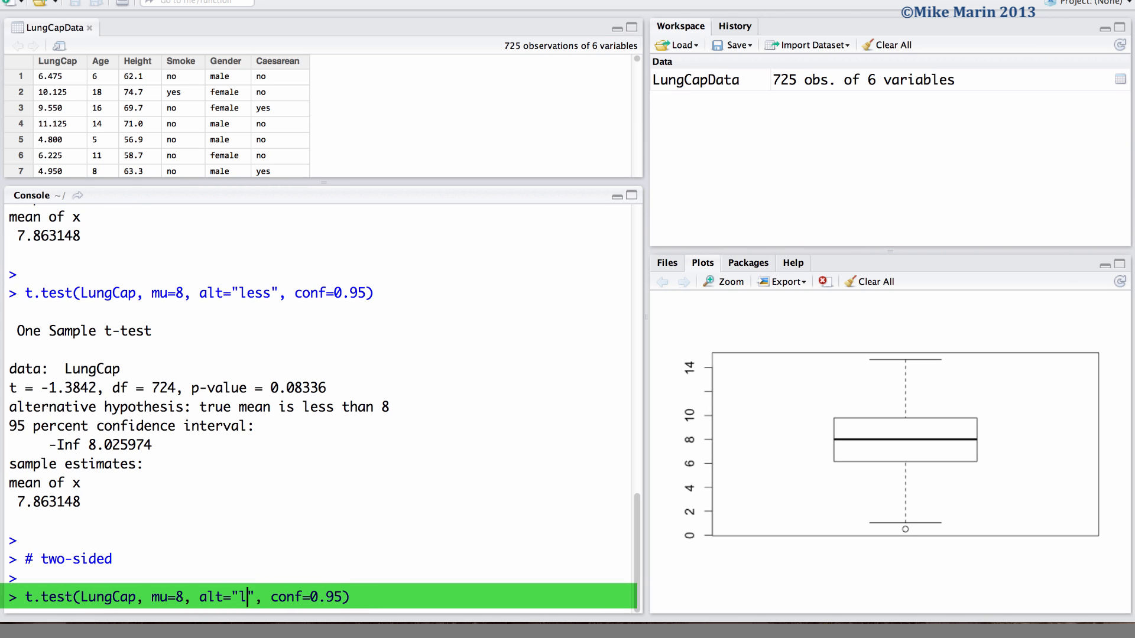
Run the two-sided test with alt="two.sided", conf=0.99, giving p-value 0.1667
type("wo.sided")
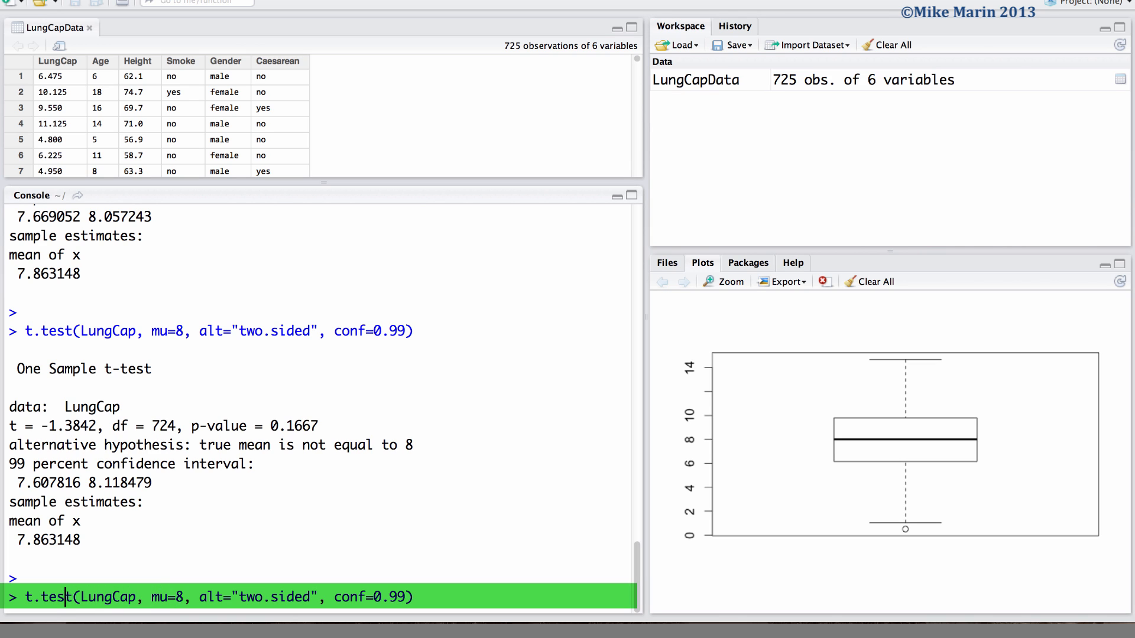
type("TEST")
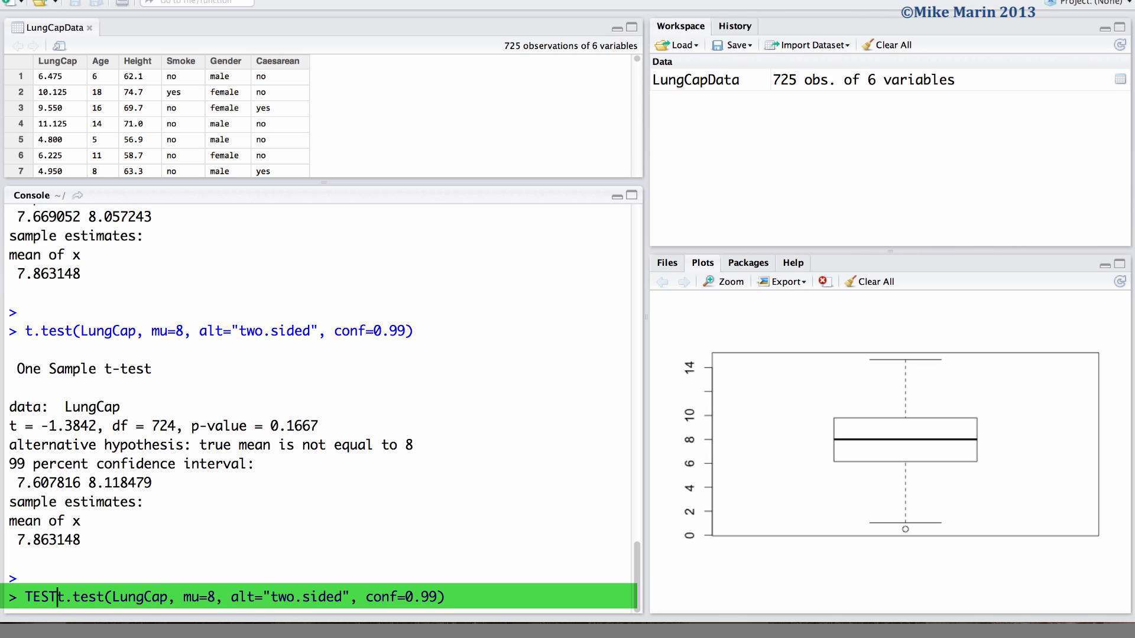
Store the two-sided 99% t-test as TEST <- t.test(...) and print TEST
type("<-")
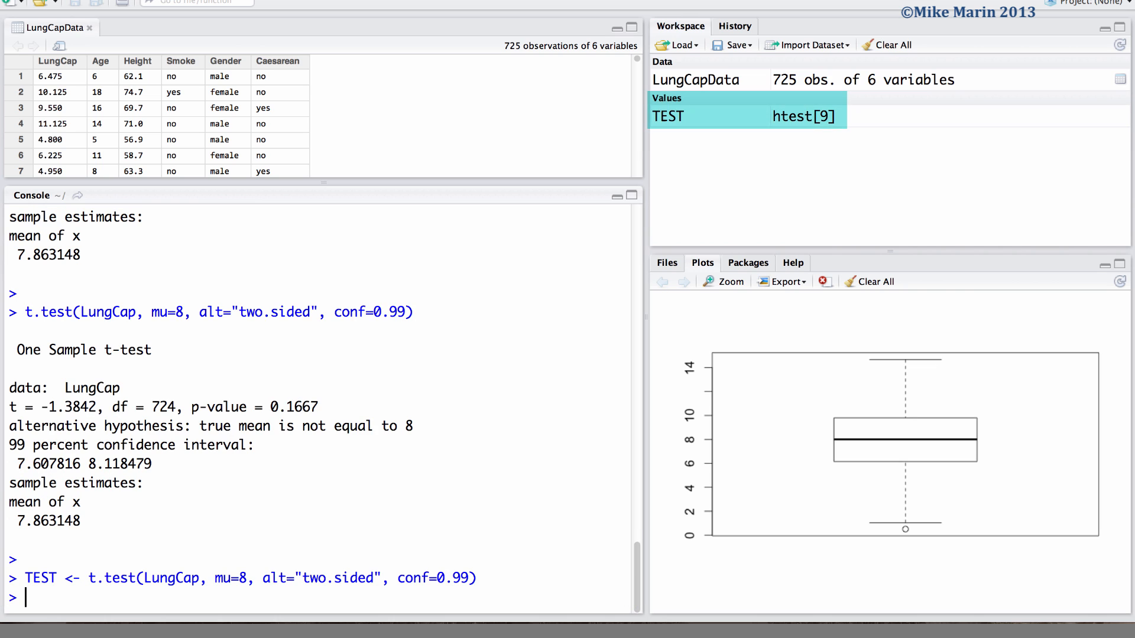
type("TEST")
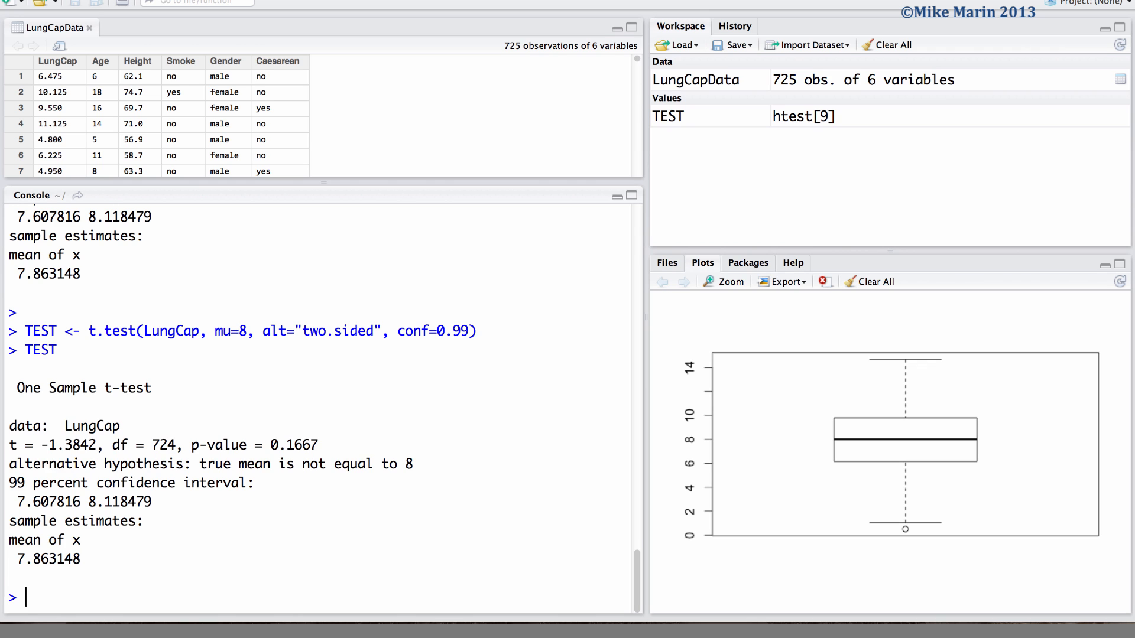
Run attributes(TEST) to list its component names and class htest
type("attri")
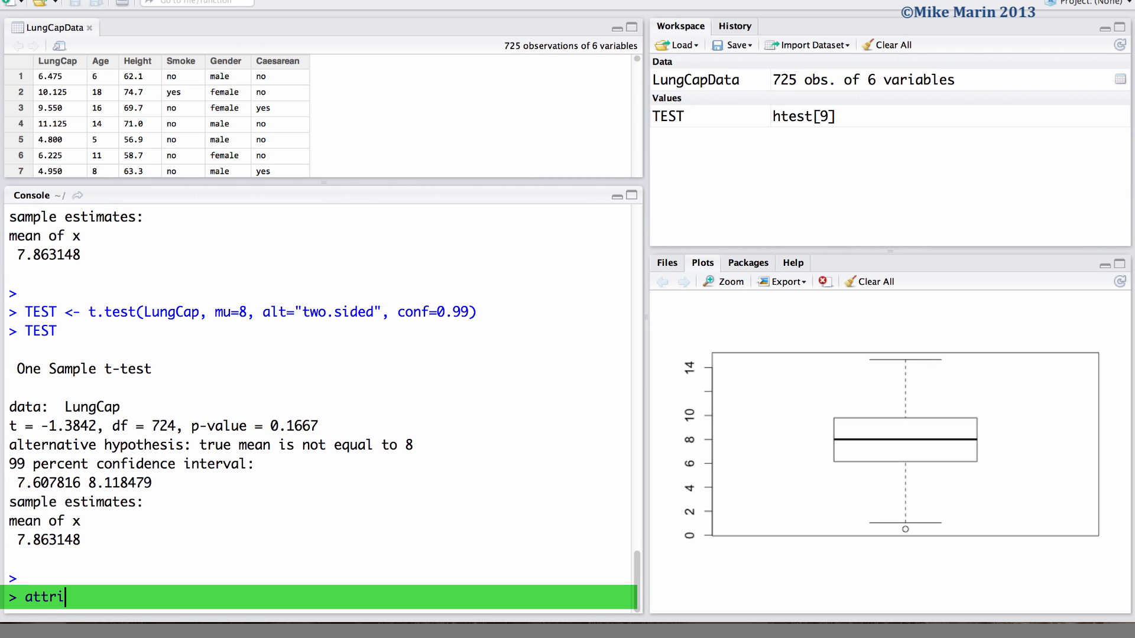
type("butes")
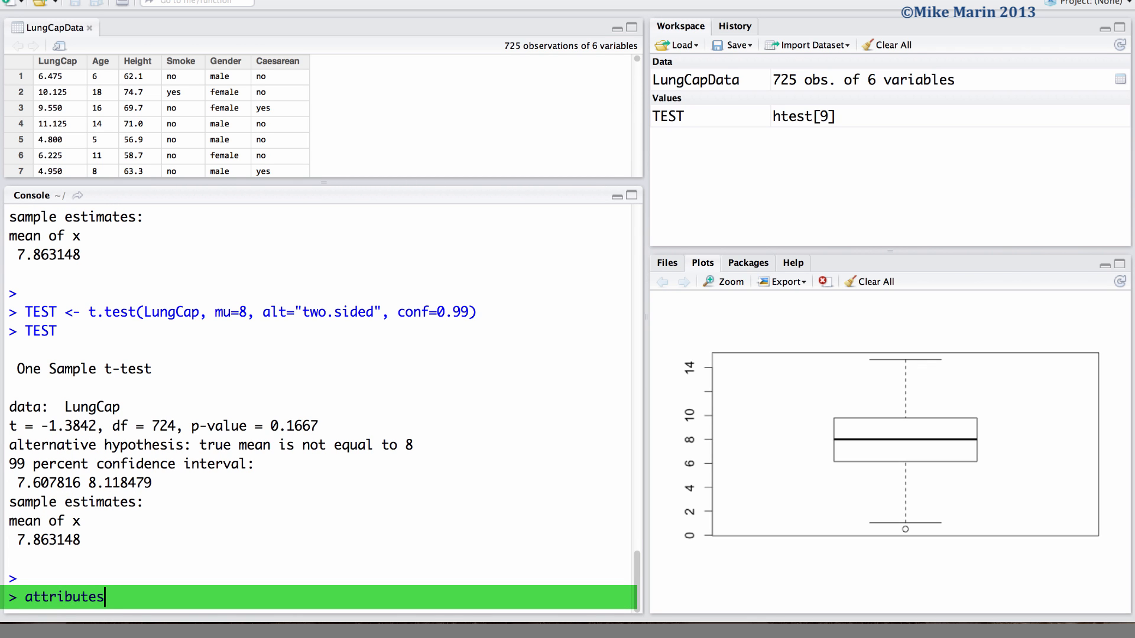
type("(TEST)")
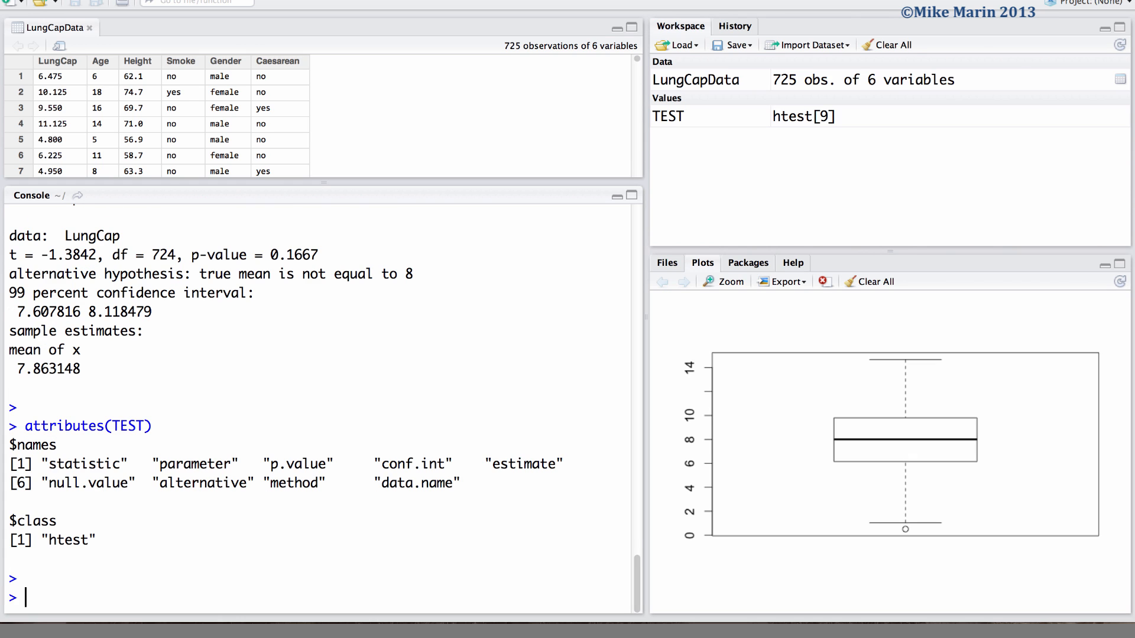
Extract TEST$conf.int, returning 7.607816 to 8.118479 at level 0.99
type("TEST$")
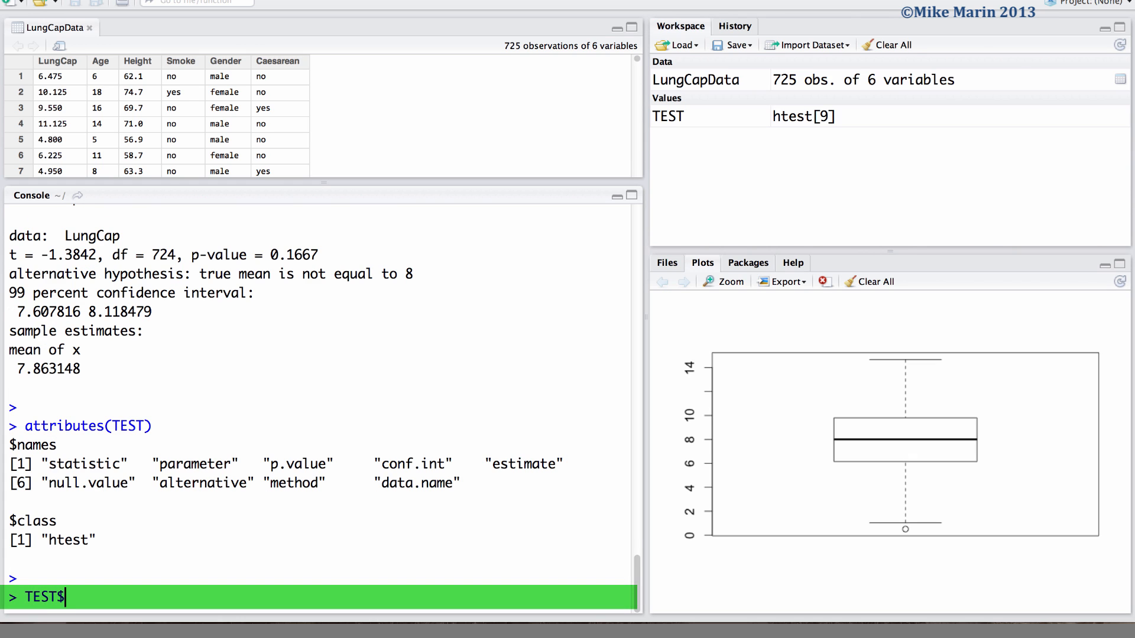
type("con")
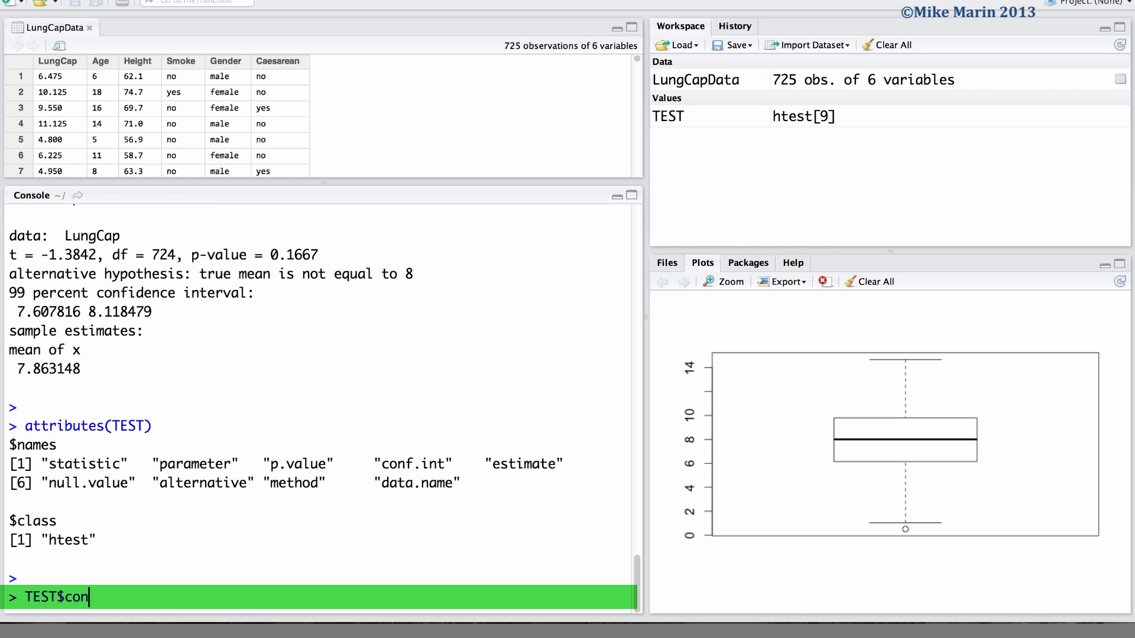
type("f.int")
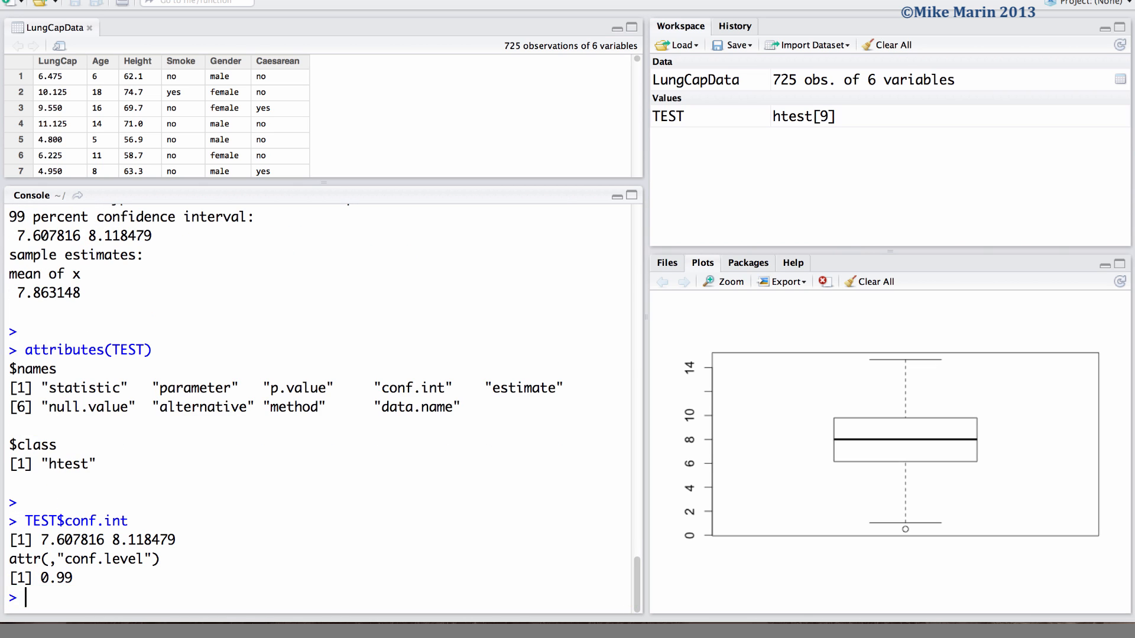
type("TEST")
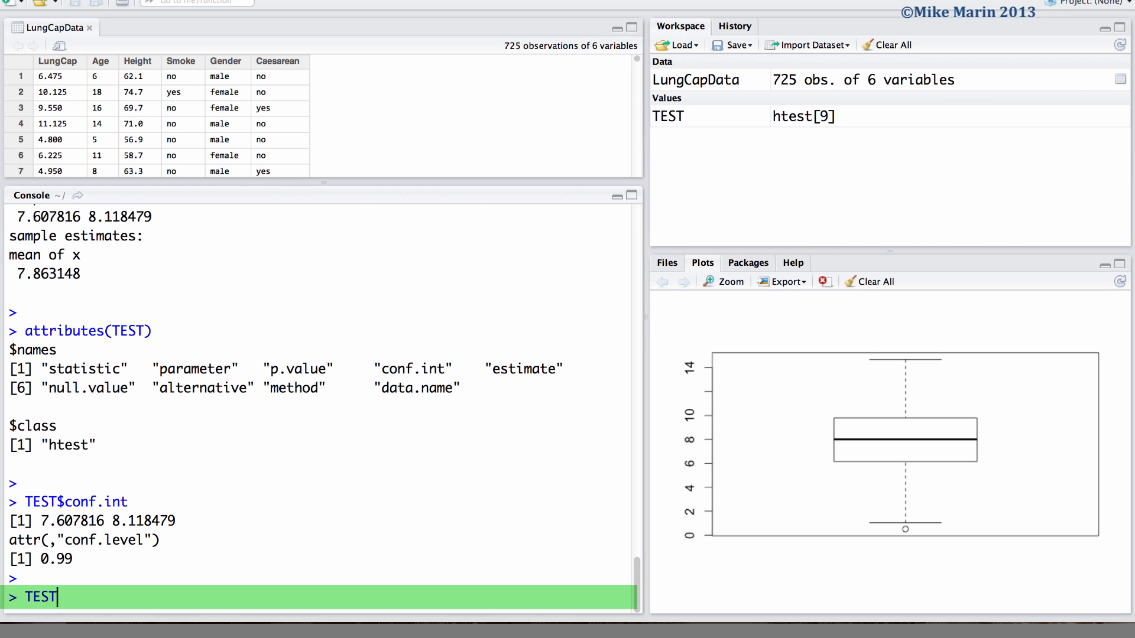